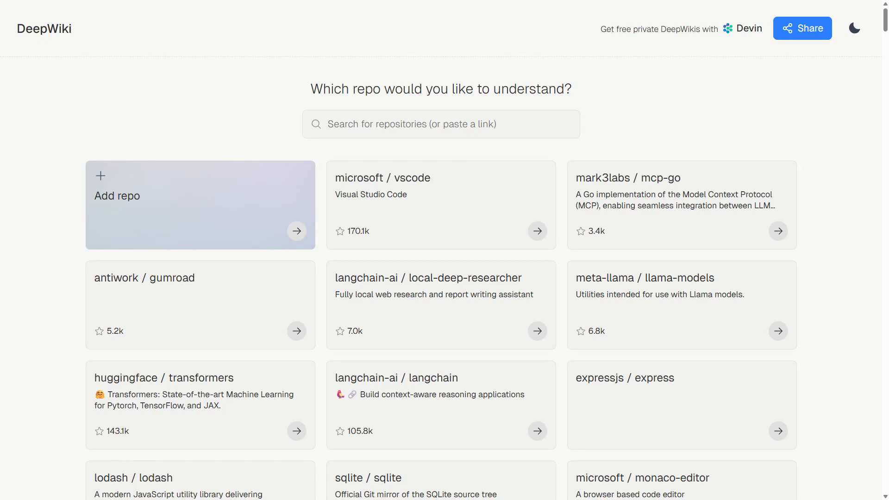
- Read down the fucking-algorithm Overview to reach the system architecture diagram
scroll(down, 3)
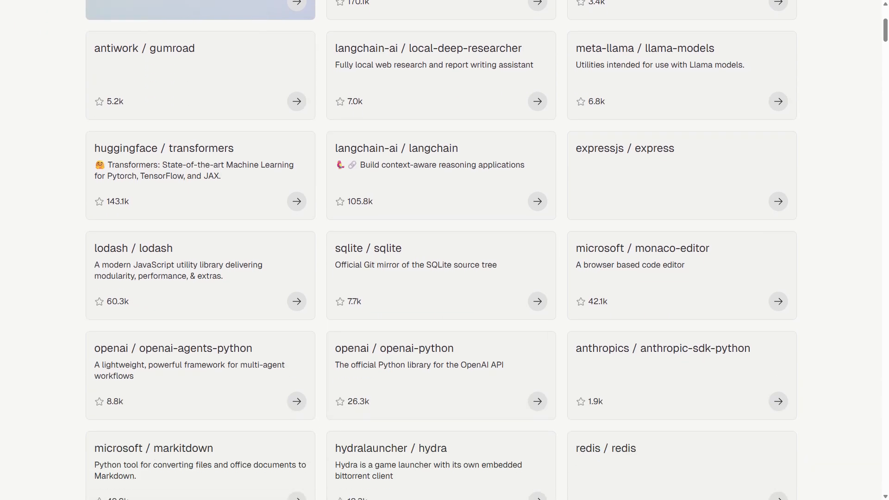
scroll(down, 3)
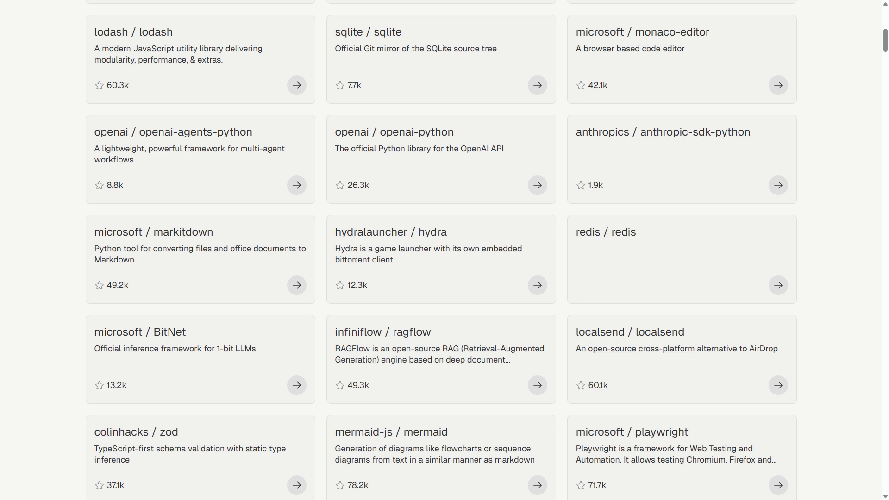
scroll(down, 3)
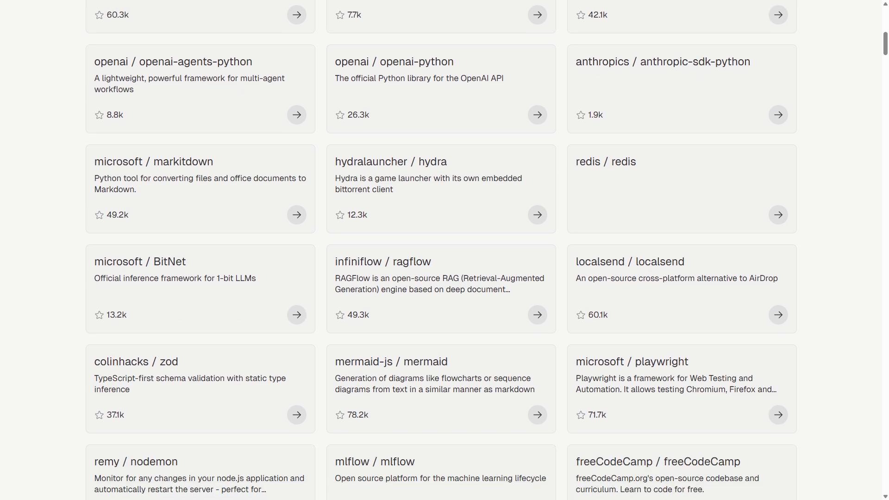
scroll(down, 3)
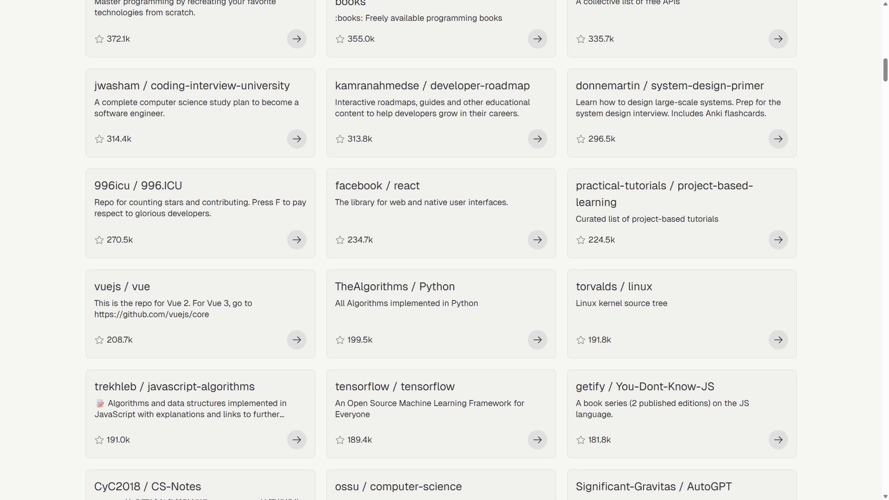
scroll(down, 3)
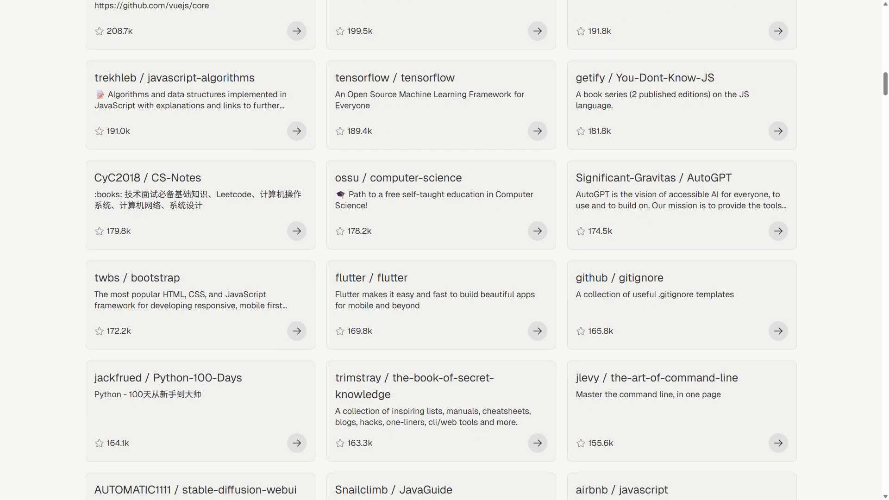
scroll(down, 3)
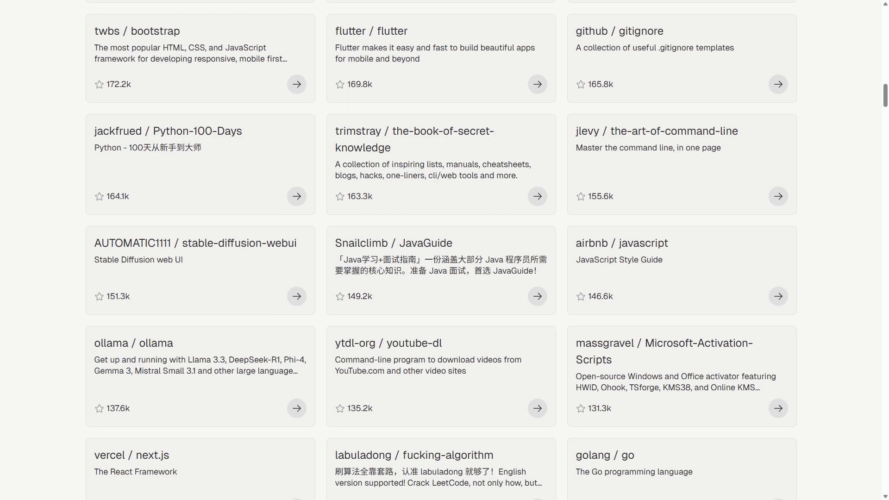
scroll(down, 3)
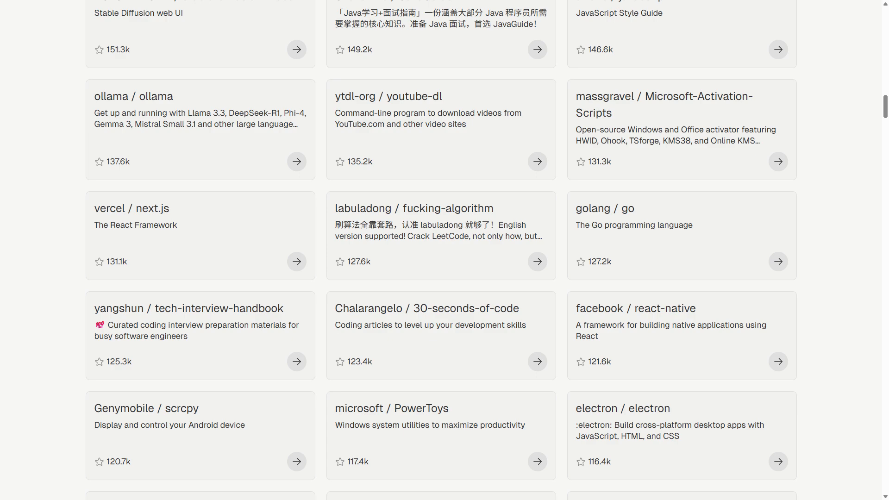
scroll(down, 3)
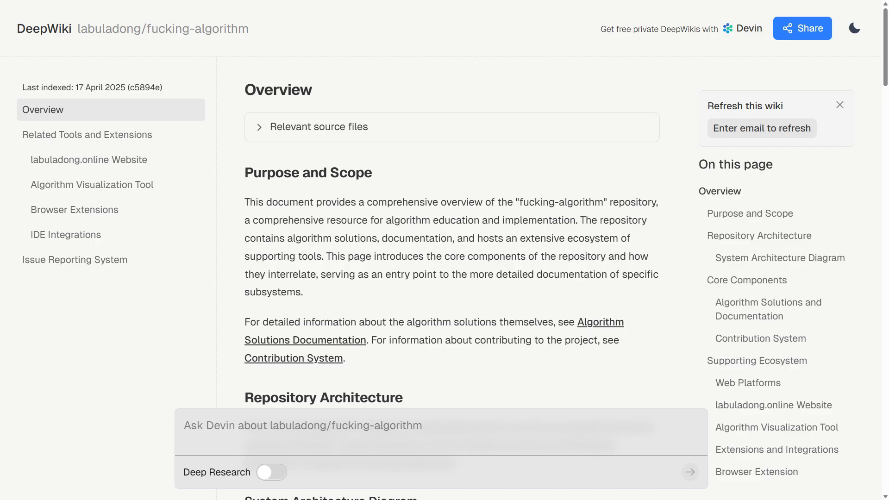
scroll(down, 3)
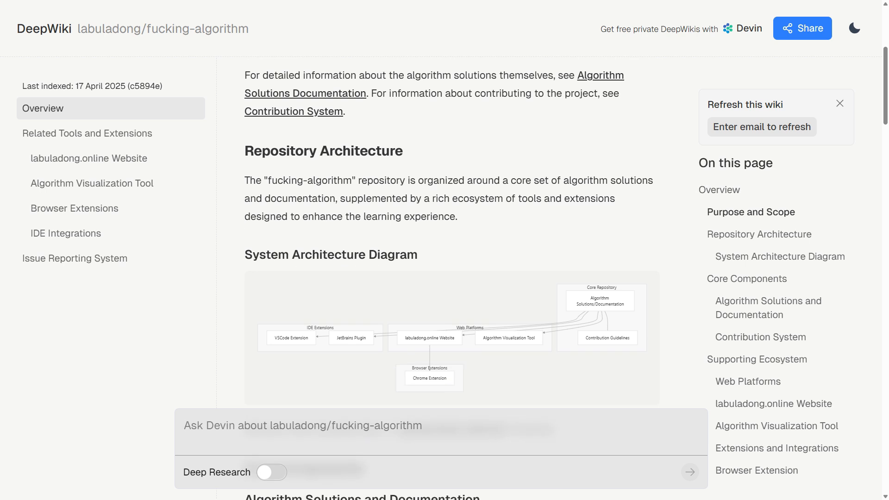
- Enlarge the architecture diagram, close it, and read on through the ecosystem sections
click(429, 337)
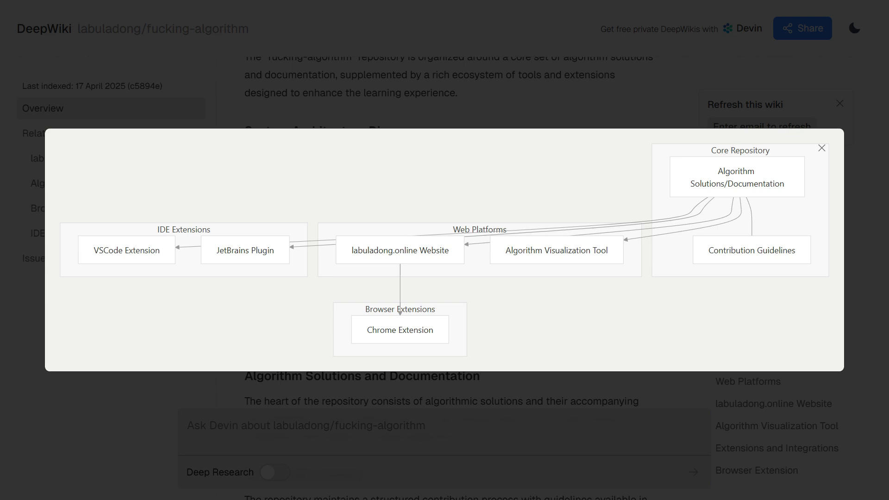
click(820, 148)
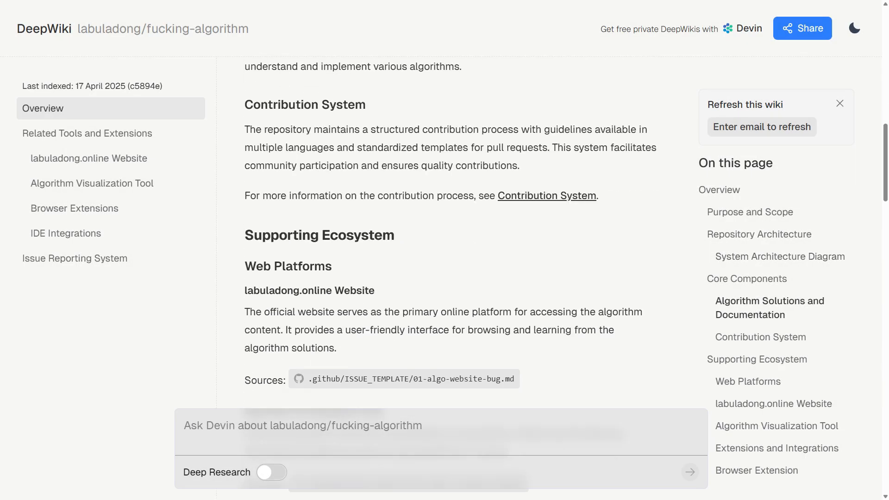
scroll(down, 3)
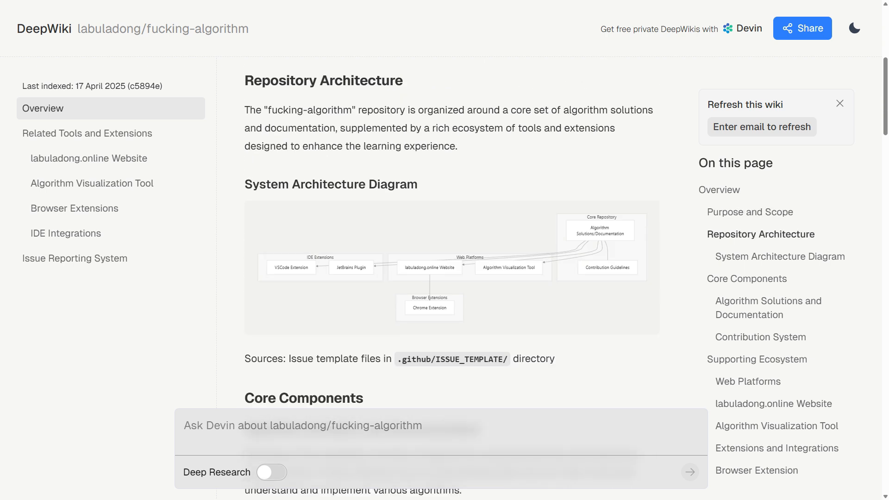
scroll(down, 3)
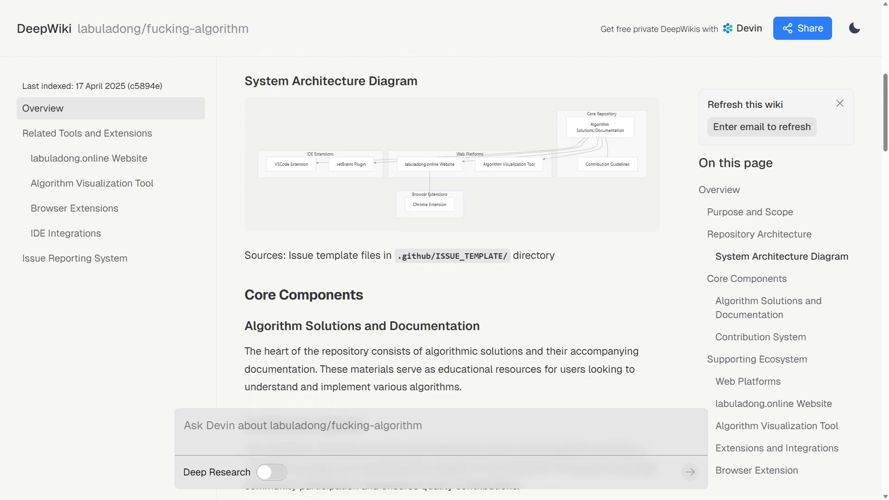
scroll(down, 3)
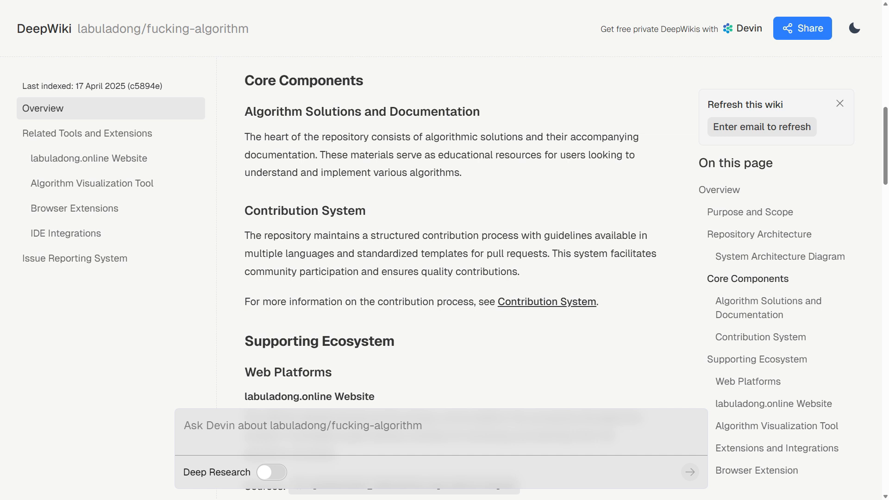
scroll(down, 3)
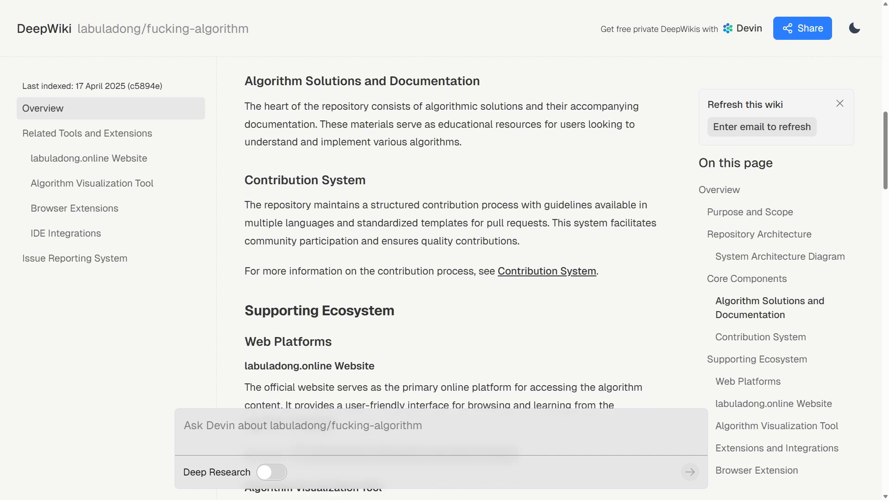
scroll(down, 3)
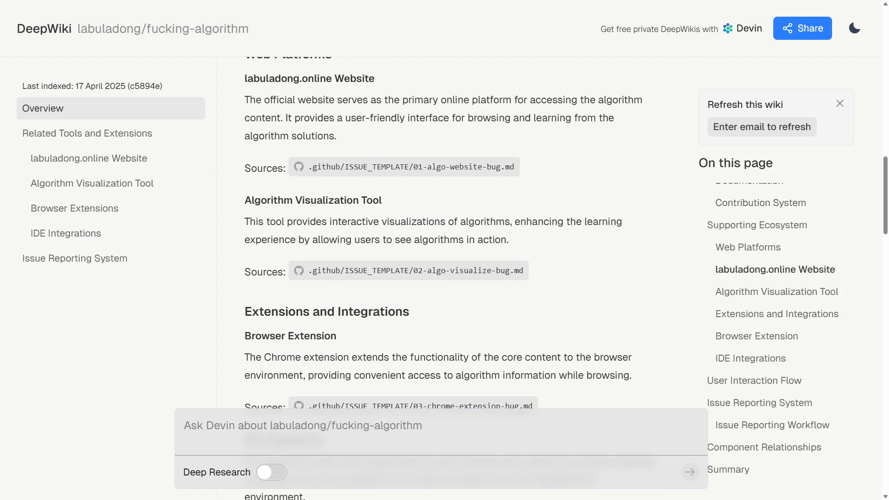
scroll(down, 3)
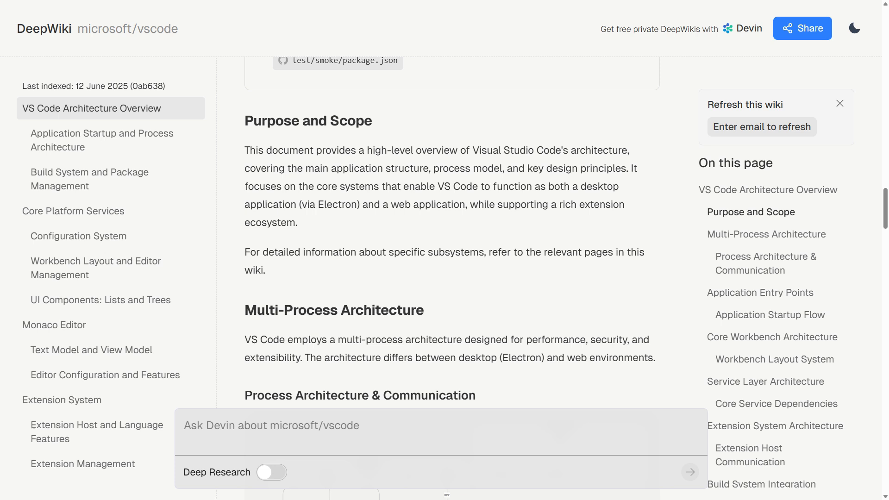
- Read the VS Code process and startup sections, close the Application Startup Flow diagram, and continue to the Service Layer table
scroll(down, 3)
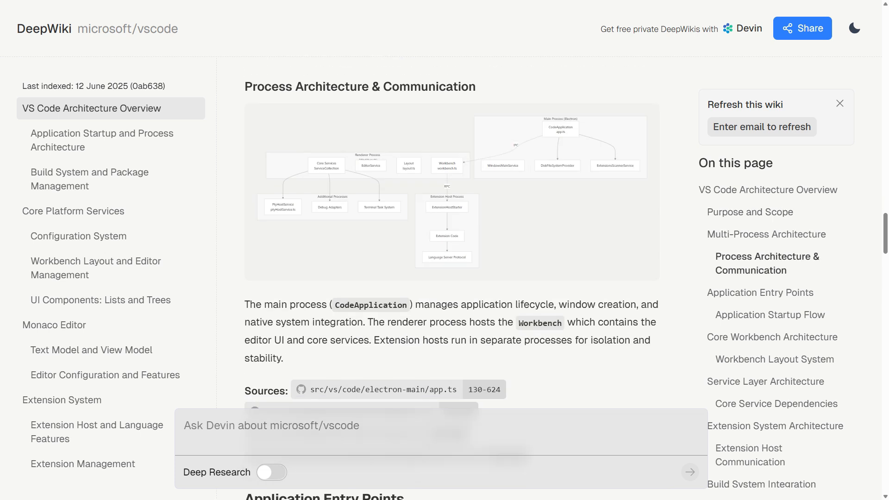
scroll(down, 3)
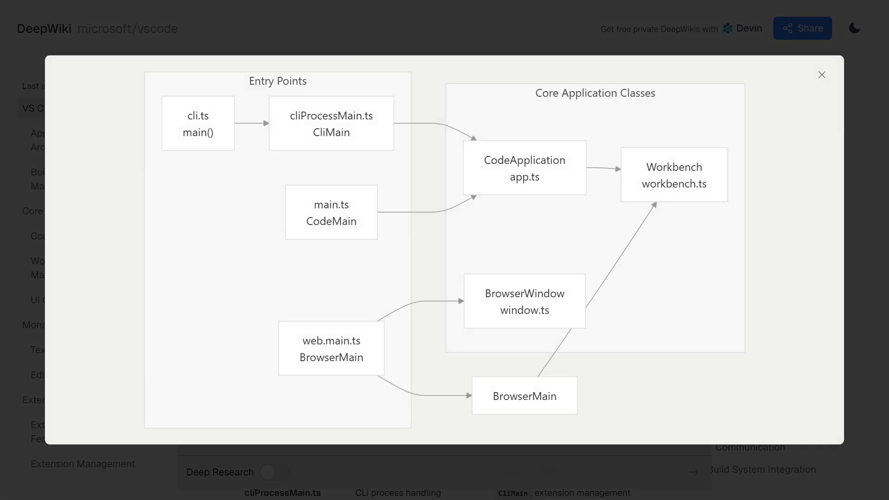
click(821, 74)
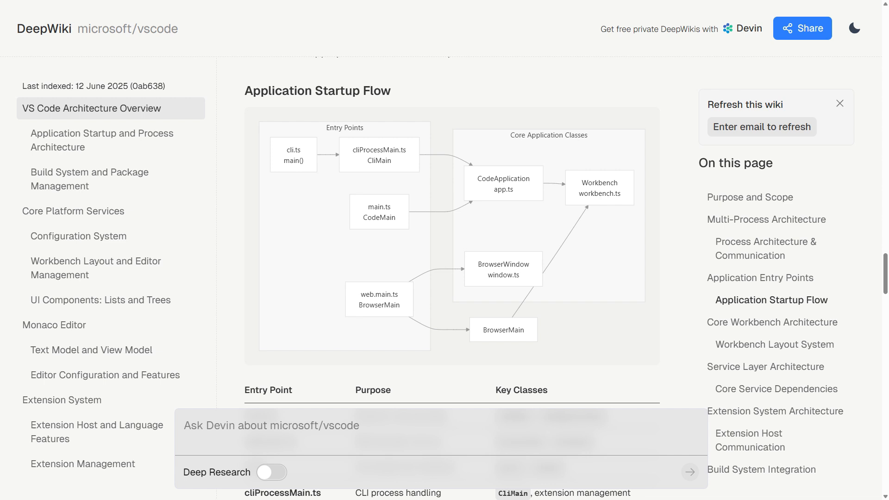
scroll(down, 3)
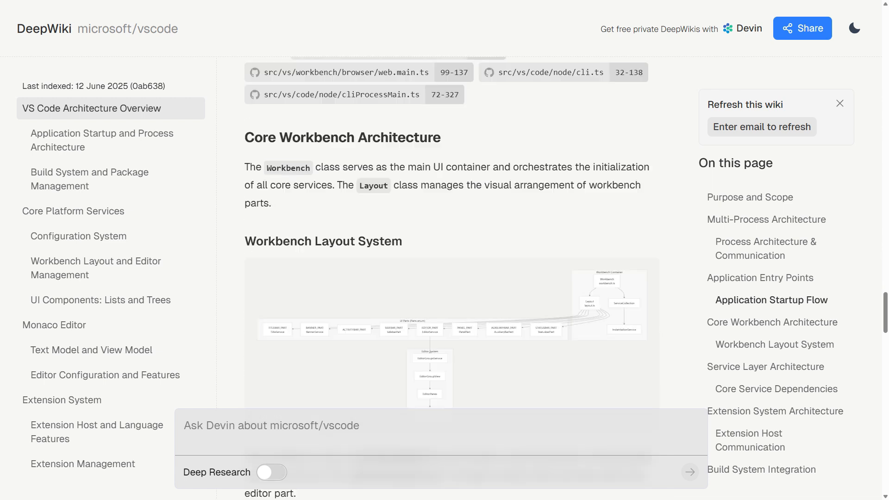
scroll(down, 3)
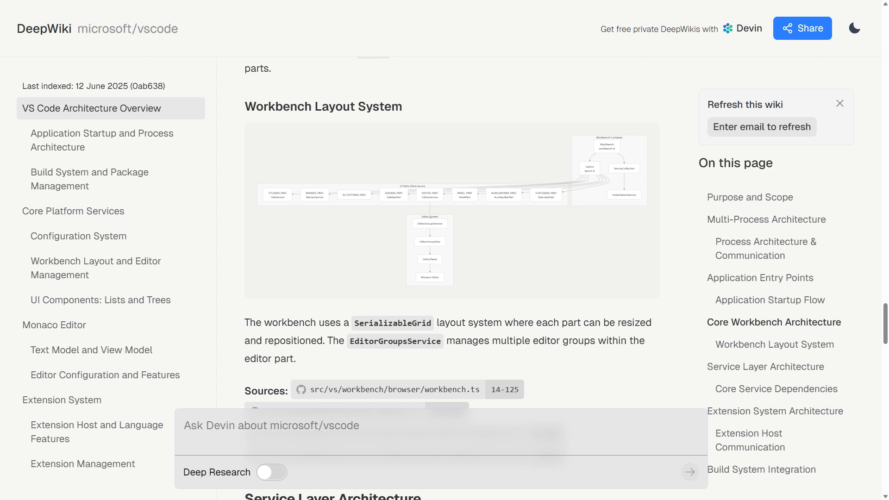
scroll(down, 3)
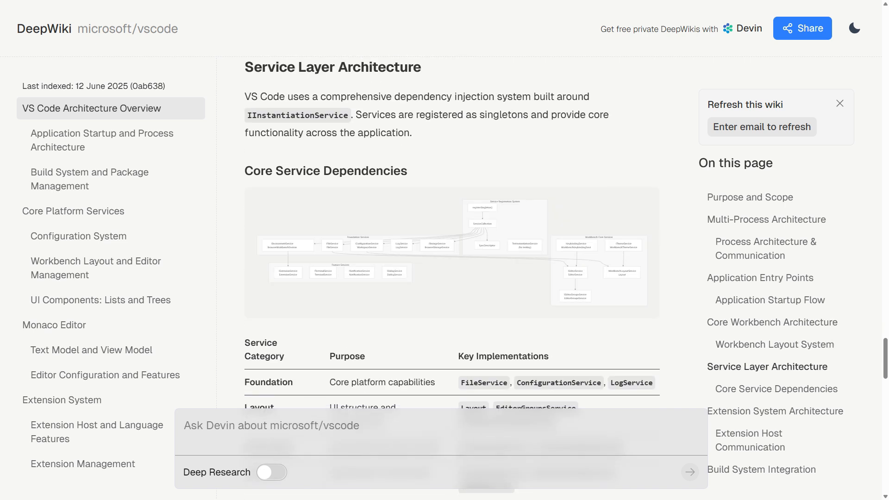
scroll(down, 3)
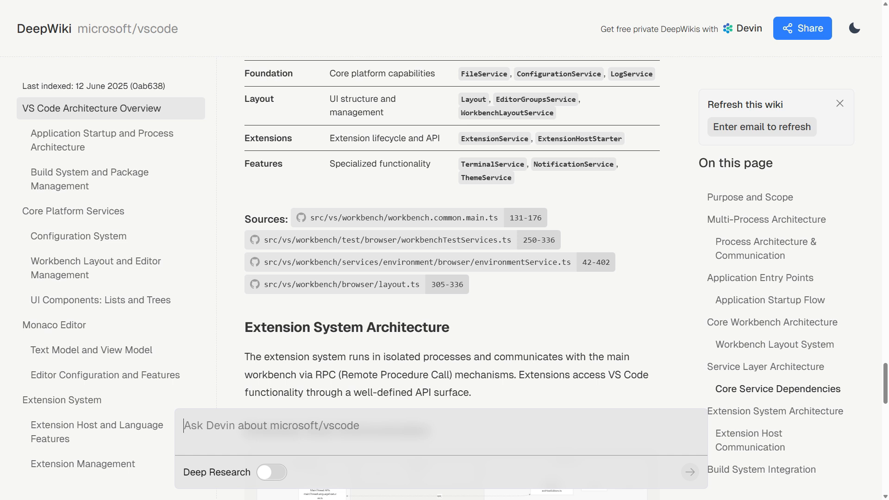
- Ask Devin what the lifecycle of a VS Code extension is from startup to execution
text(What is)
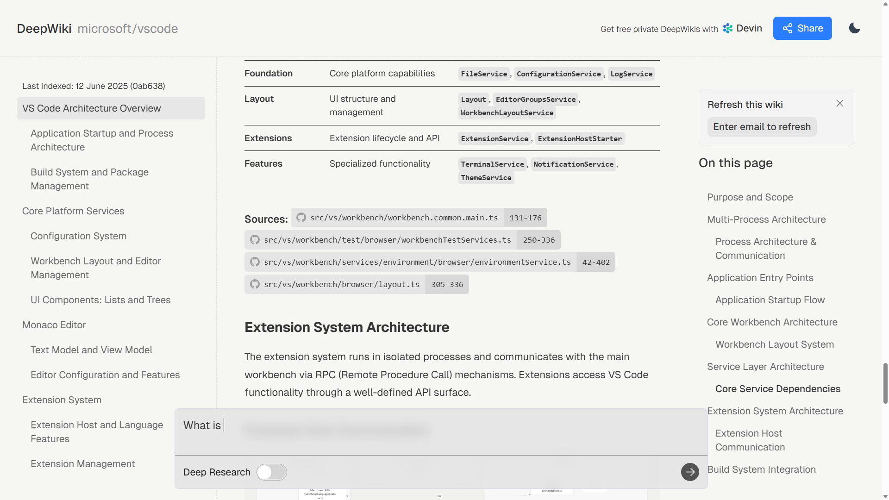
text(the lifecycle of a VS Code extension from startup to)
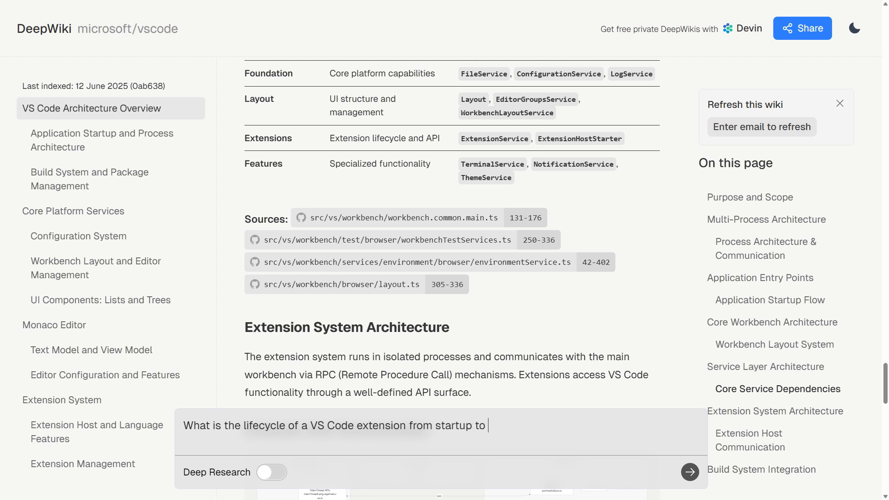
text(executi)
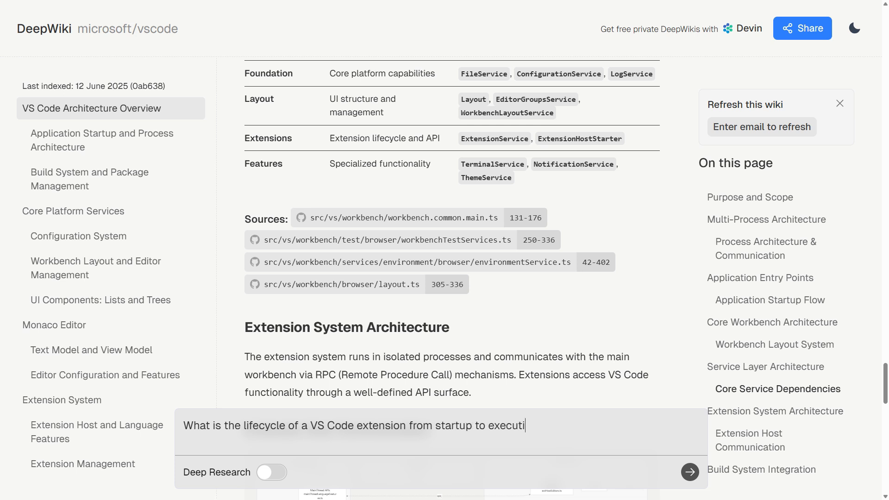
click(689, 472)
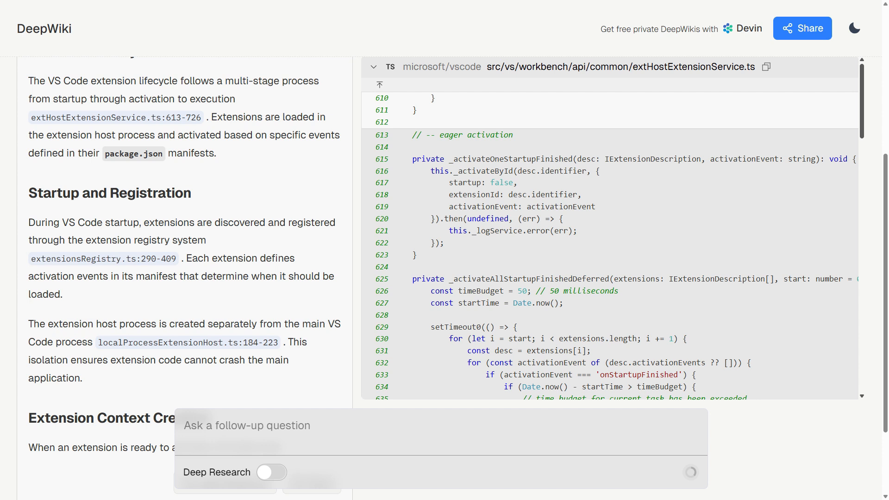
- Read through Devin's extension lifecycle answer beside the extHostExtensionService.ts source
scroll(down, 3)
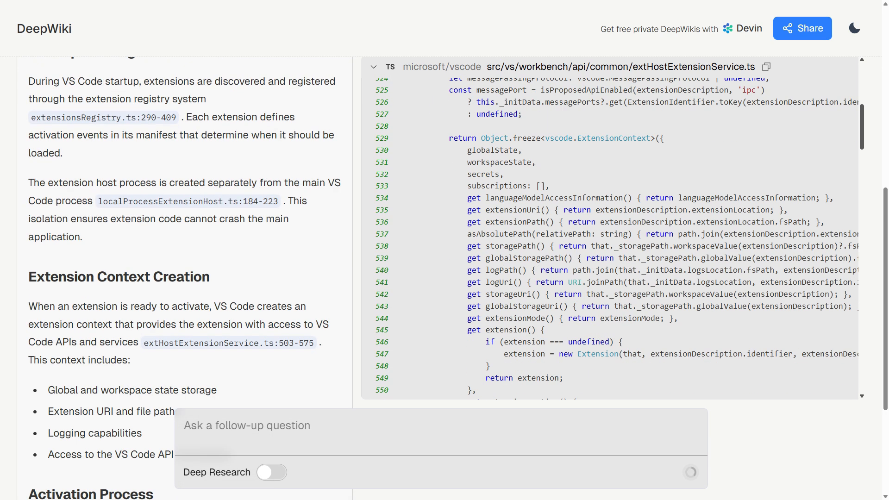
scroll(down, 3)
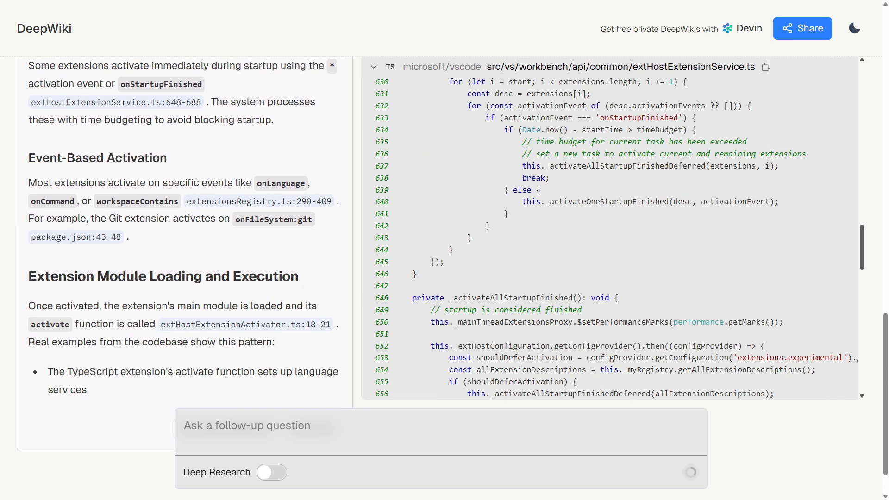
scroll(down, 3)
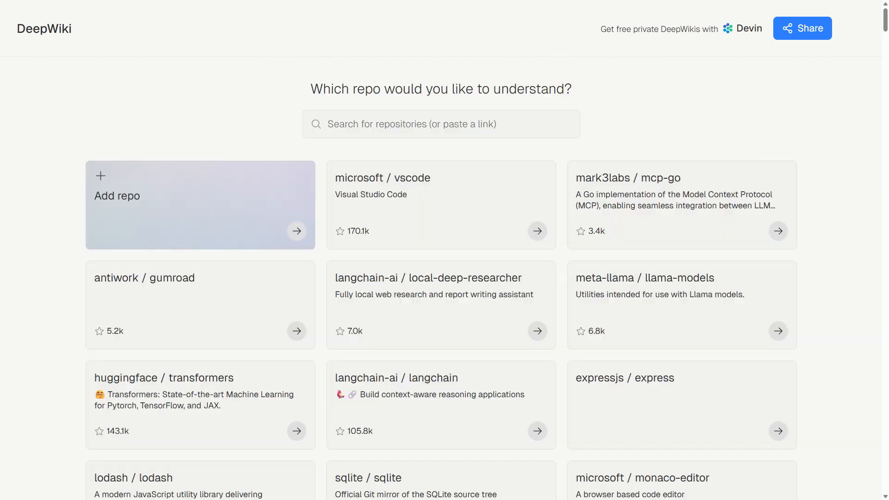
- From the catalog open langchain-ai/local-deep-researcher and ask Devin which environment variables are essential for deployment
click(855, 29)
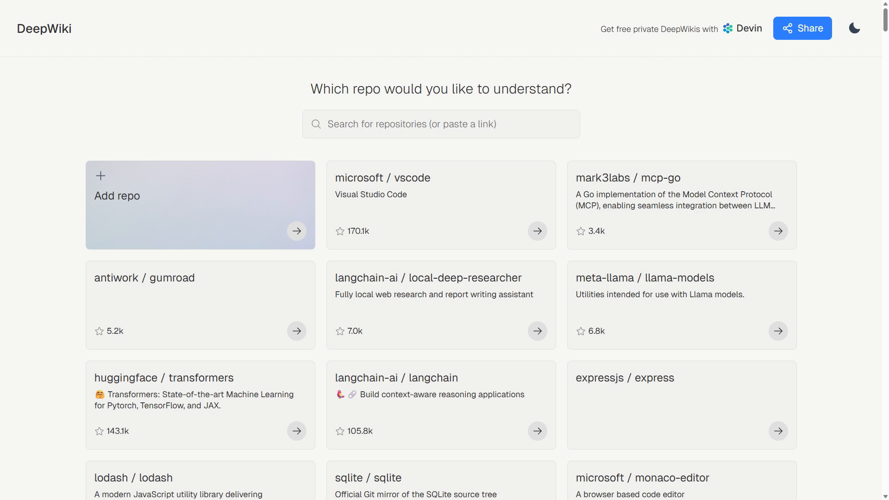
click(428, 278)
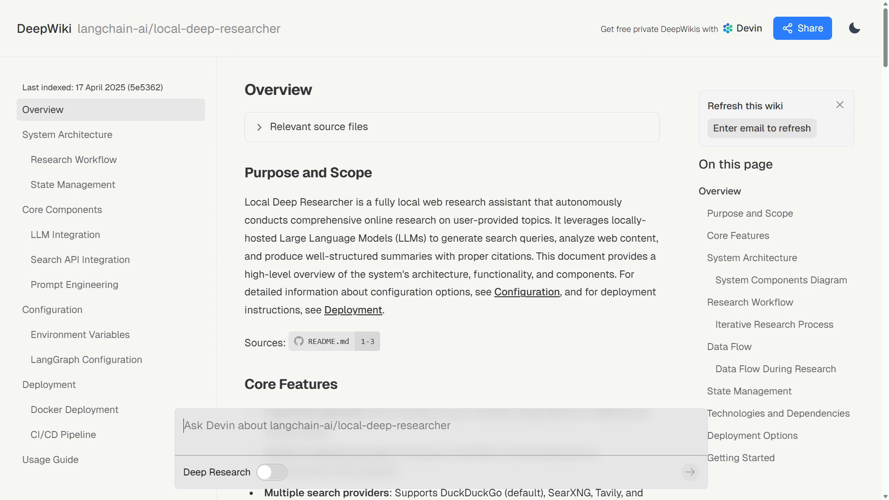
text(What environment variables are essential for successful depl)
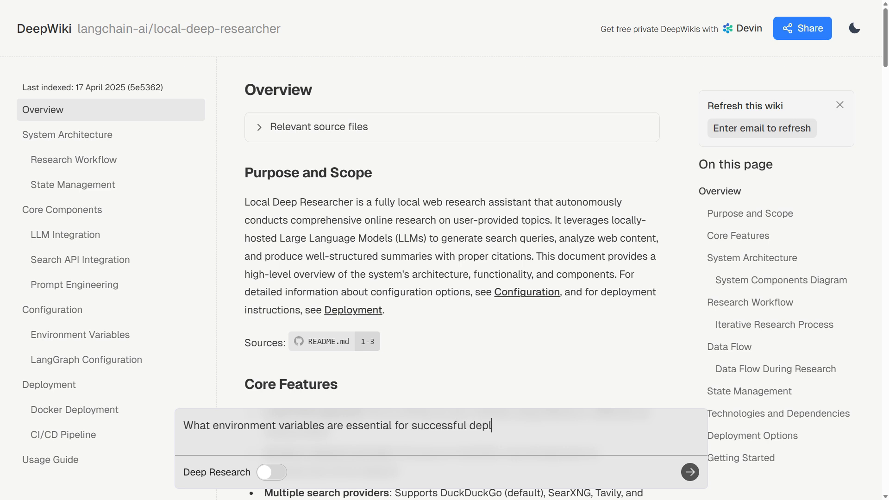
click(689, 472)
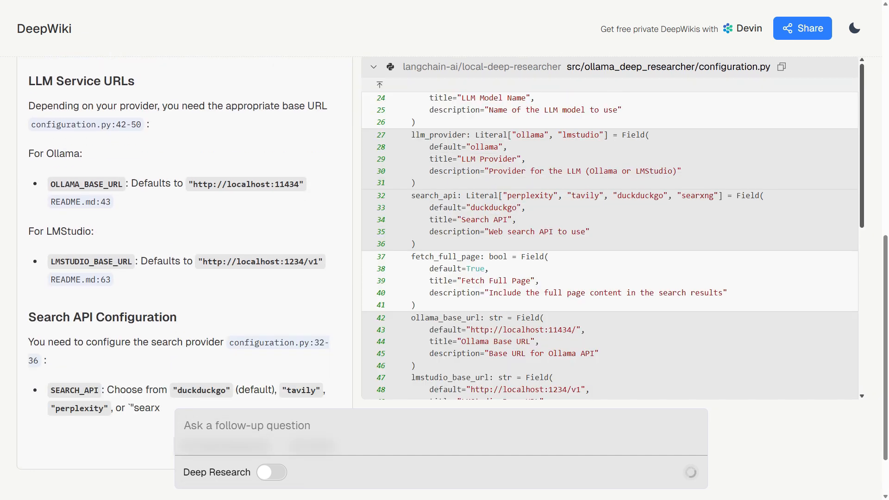
- Review the environment-variables answer with its configuration.py source, return home and dismiss the Add repo form
click(211, 279)
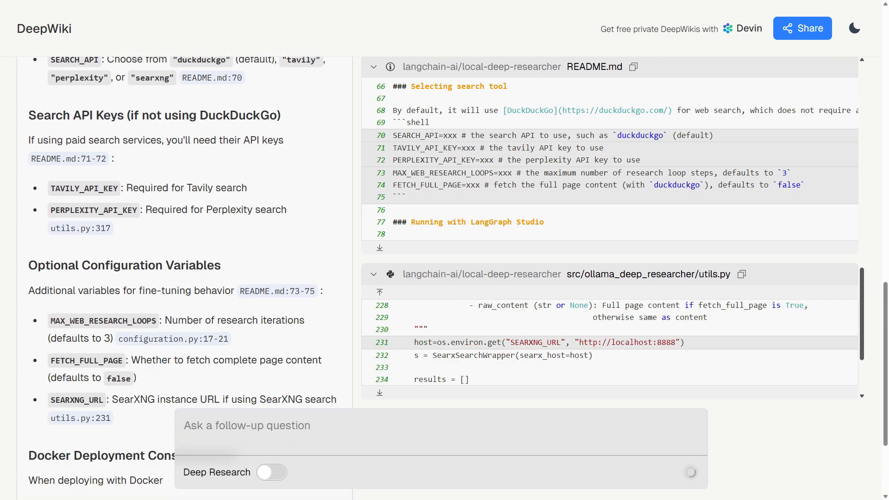
scroll(down, 3)
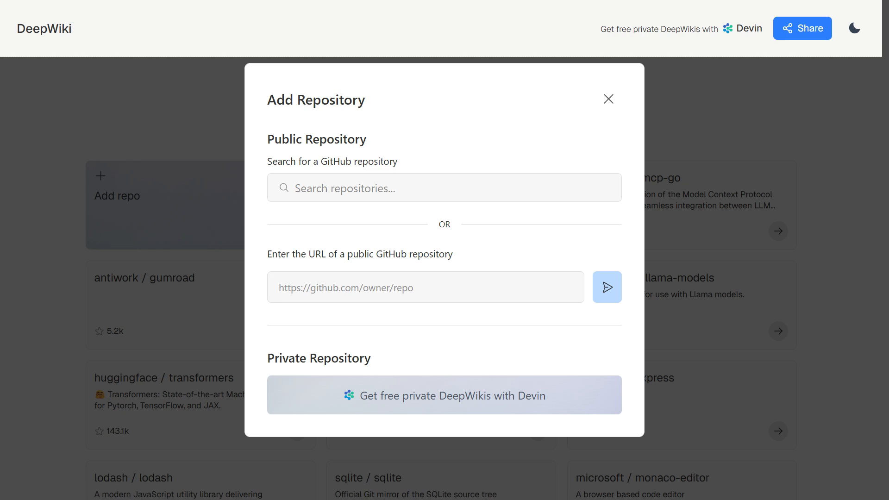
click(443, 395)
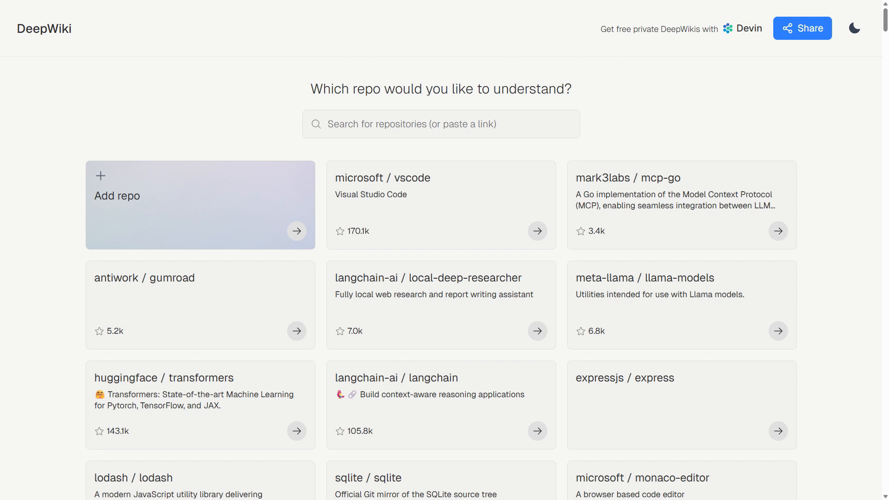
- Scroll the redis/redis overview and ask Devin 'What is Redis?'
scroll(down, 3)
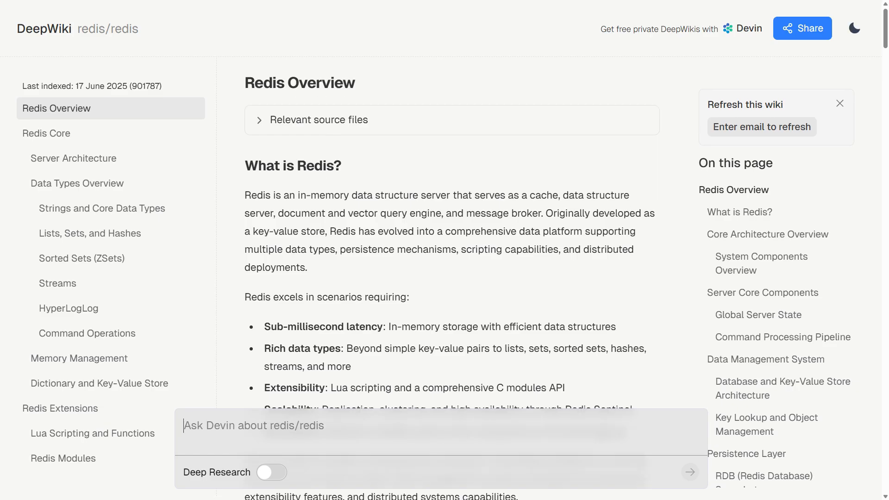
scroll(down, 3)
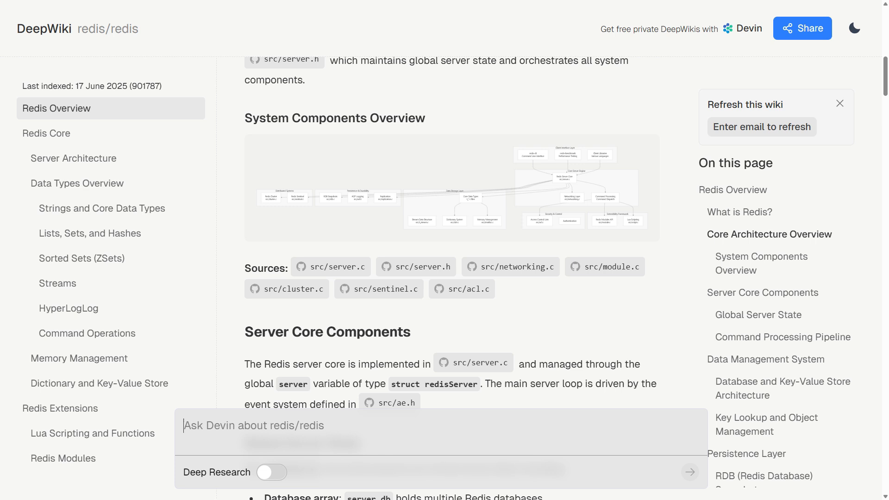
text(What is Re)
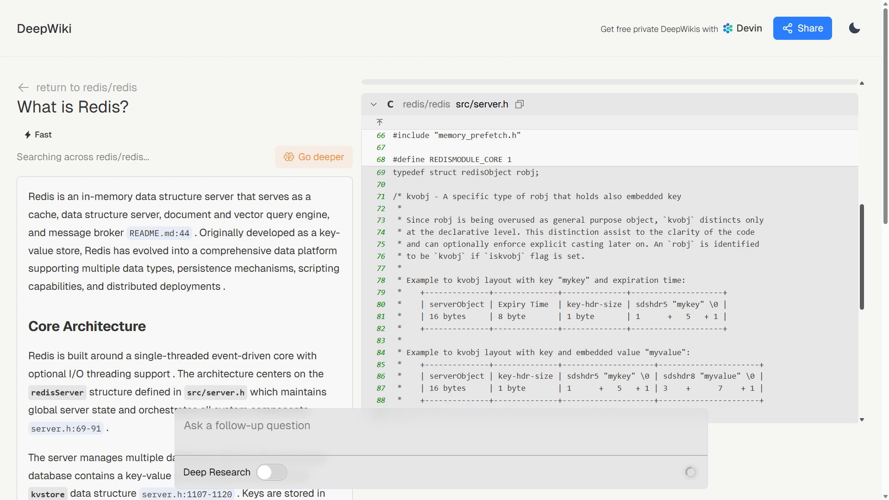
- Scroll the Redis answer, follow its link to the Redis Core wiki page and read down it
scroll(down, 3)
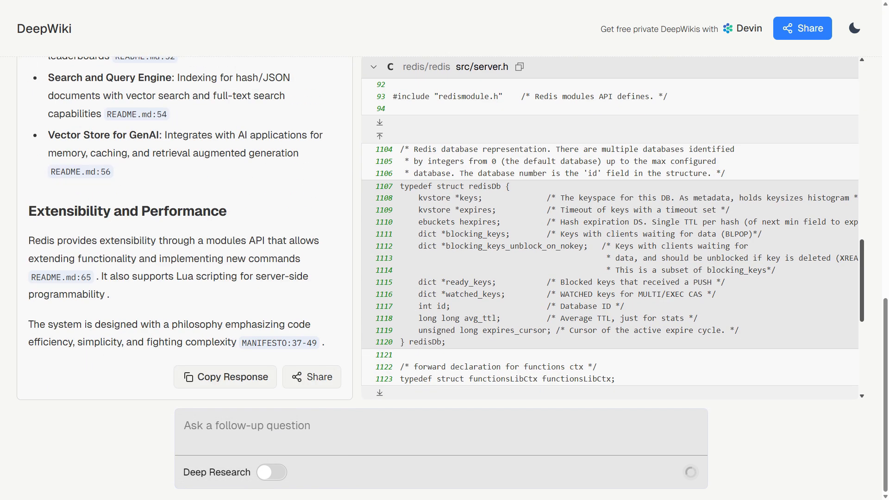
scroll(down, 3)
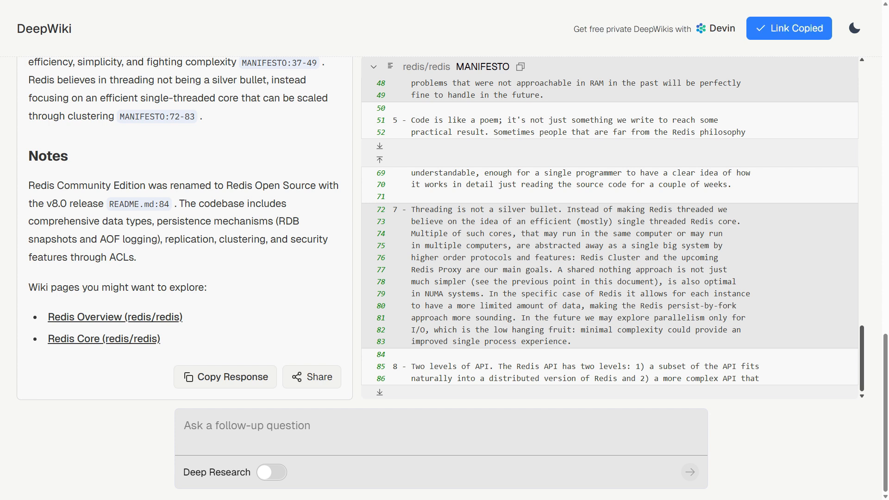
click(103, 339)
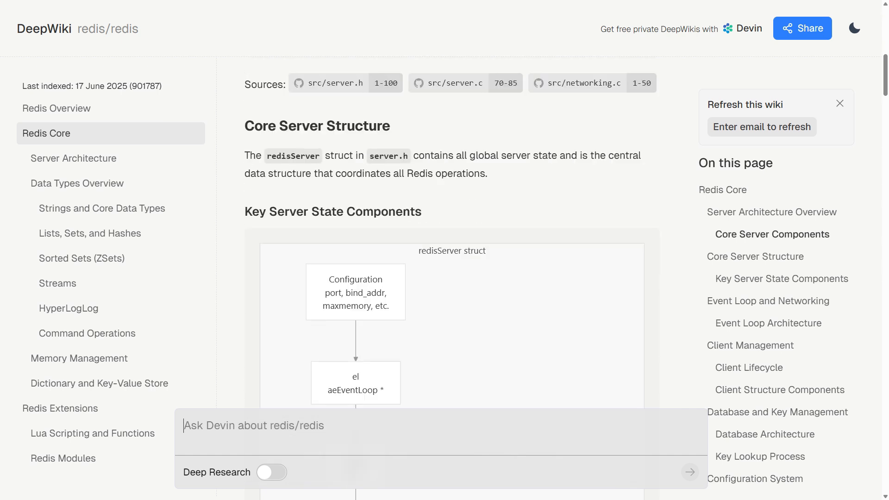
scroll(down, 3)
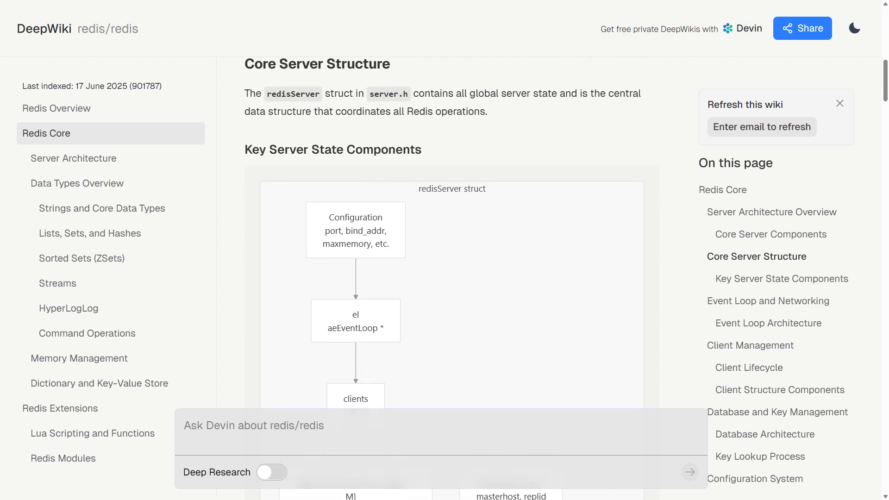
scroll(down, 3)
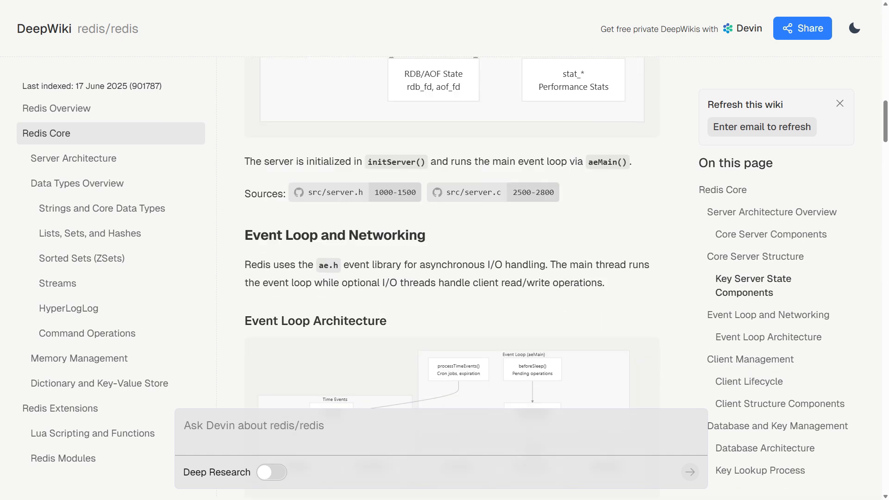
scroll(down, 3)
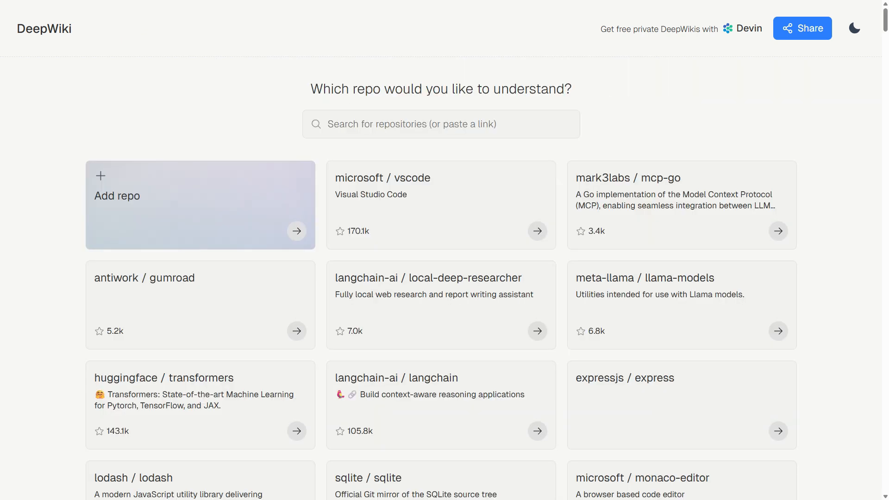
scroll(down, 3)
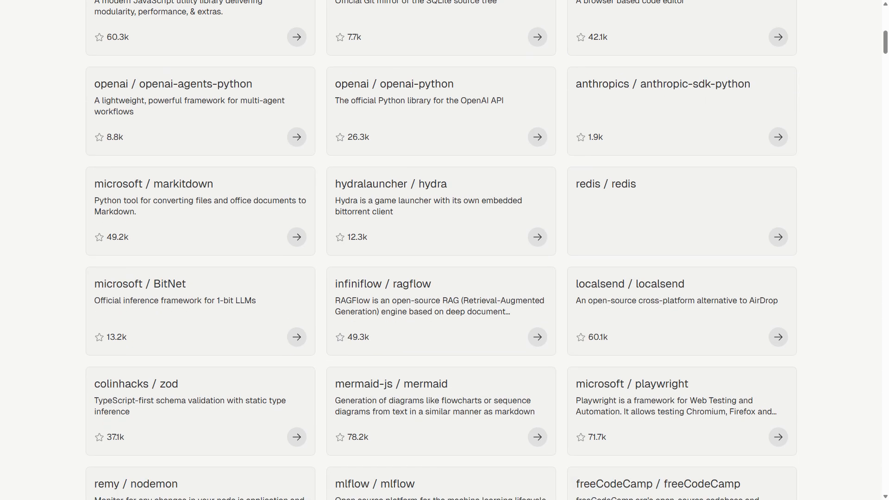
scroll(down, 3)
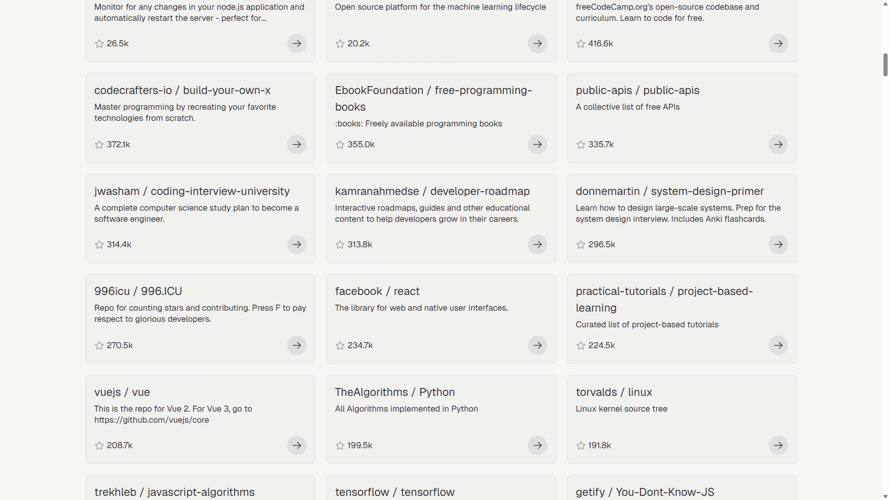
scroll(down, 3)
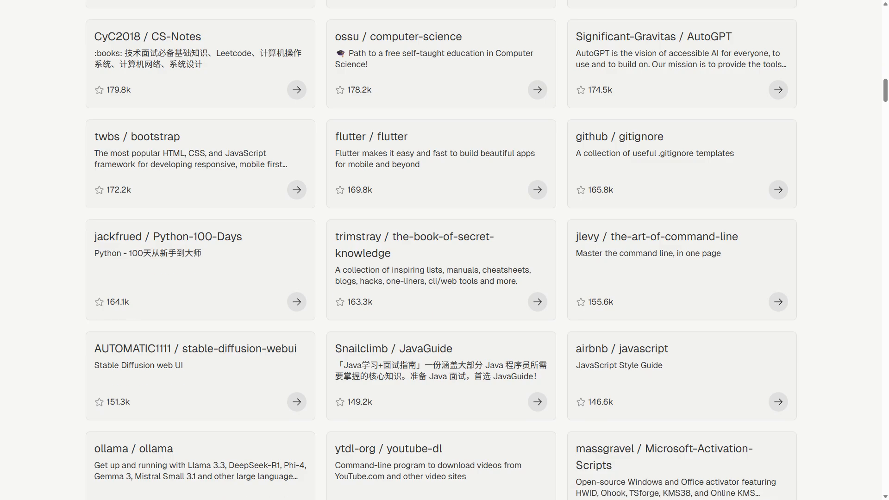
scroll(up, 3)
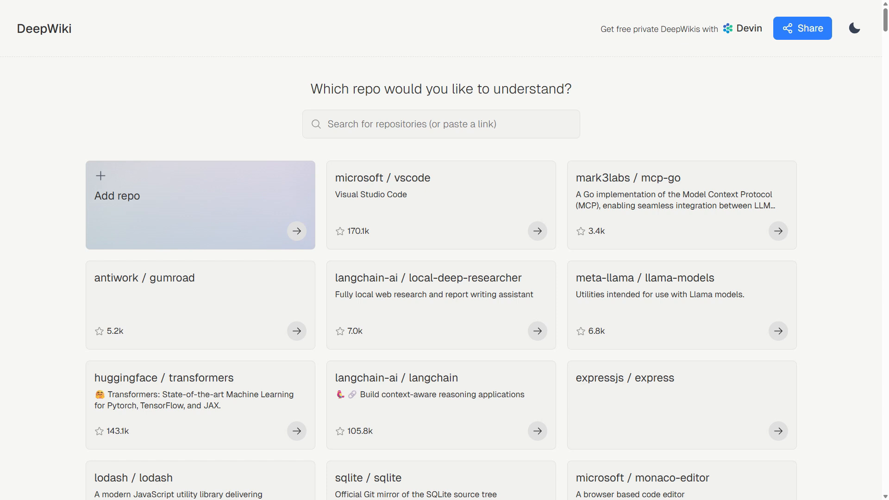
scroll(down, 3)
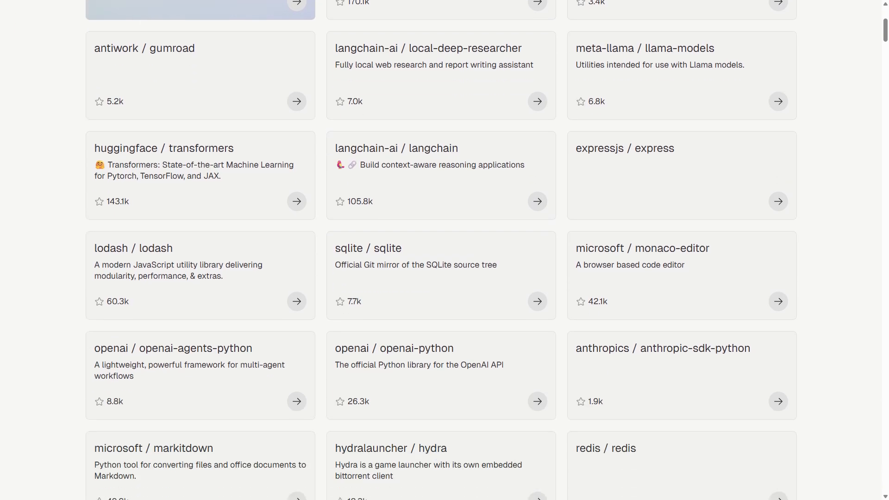
scroll(down, 3)
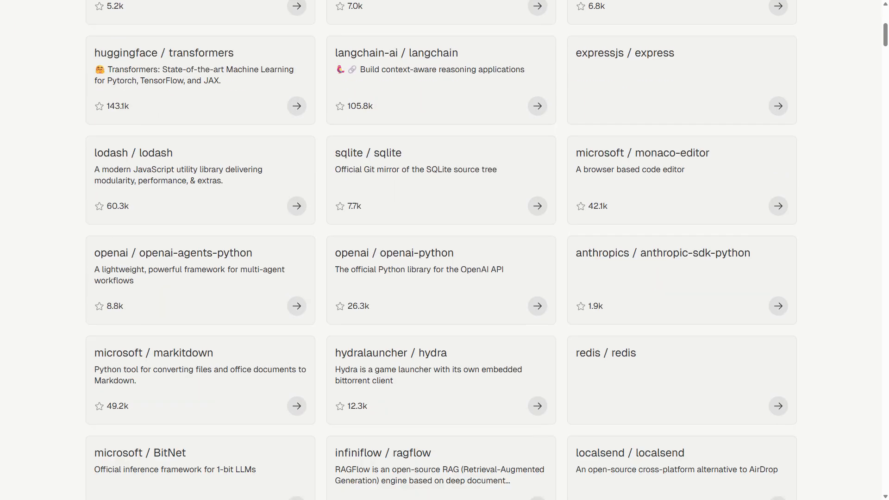
scroll(down, 3)
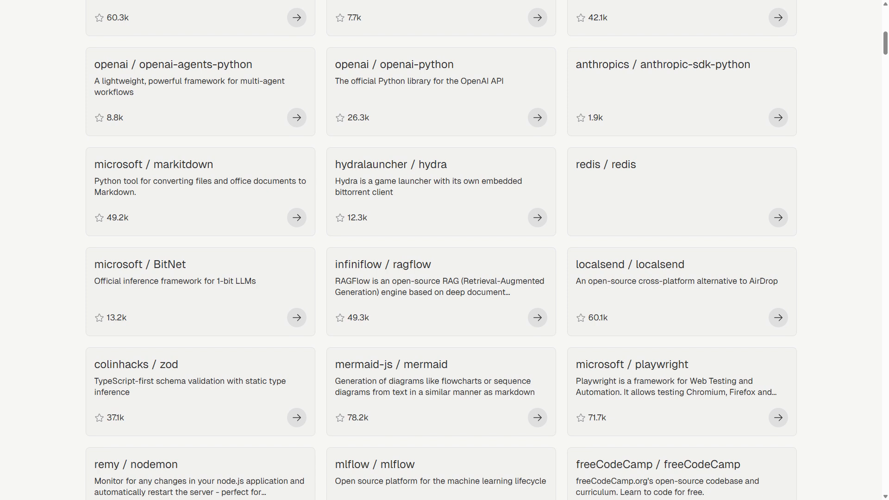
scroll(down, 3)
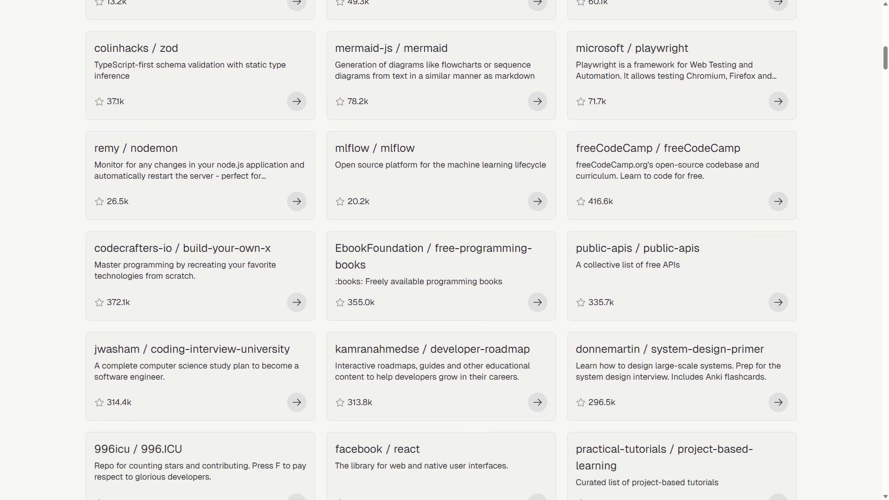
scroll(down, 3)
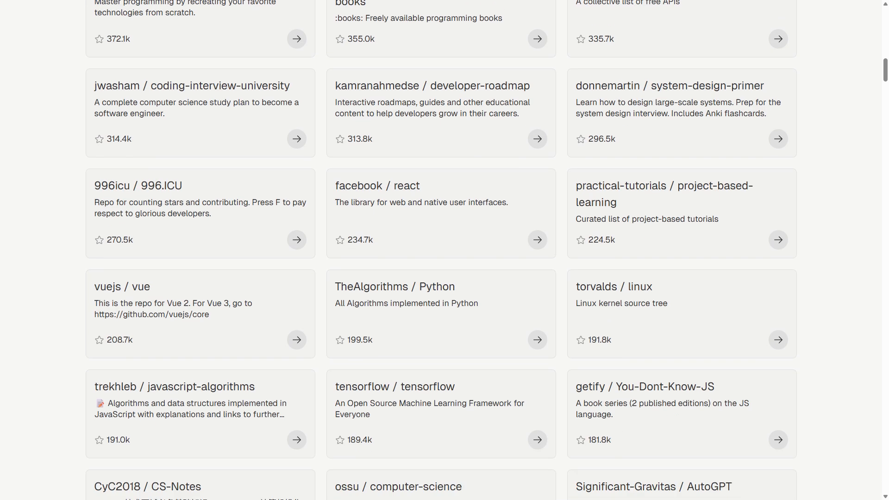
scroll(down, 3)
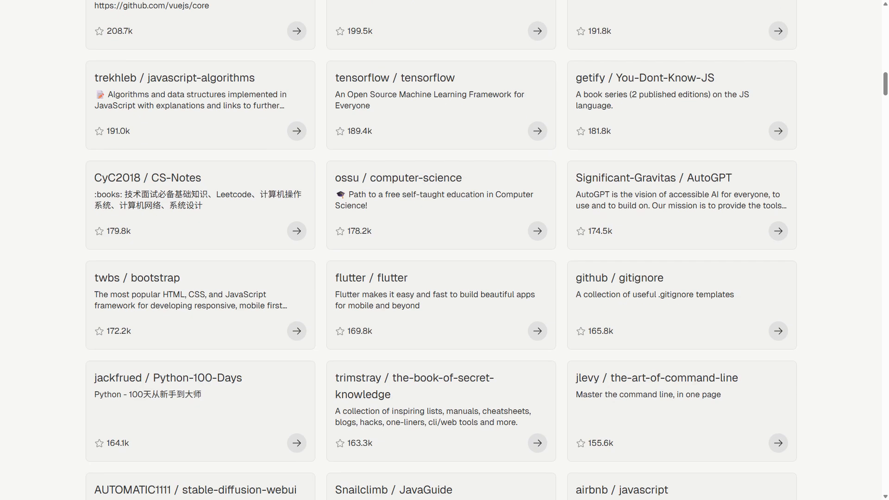
scroll(down, 3)
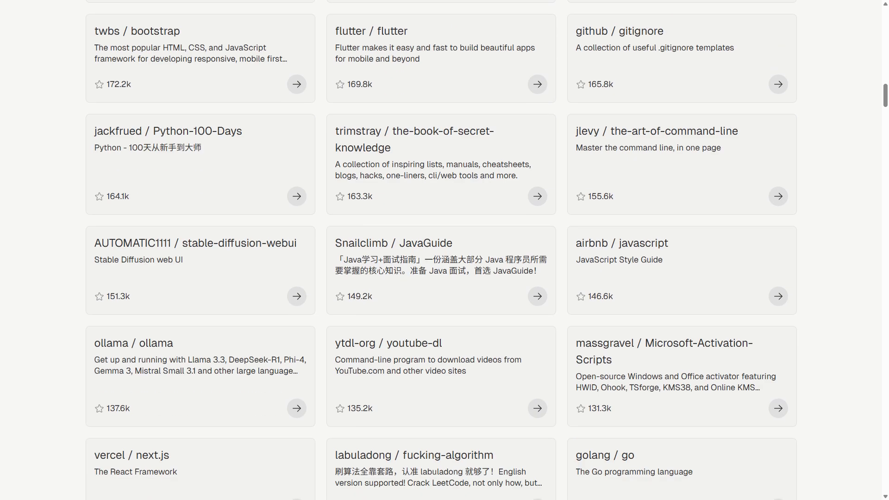
scroll(down, 3)
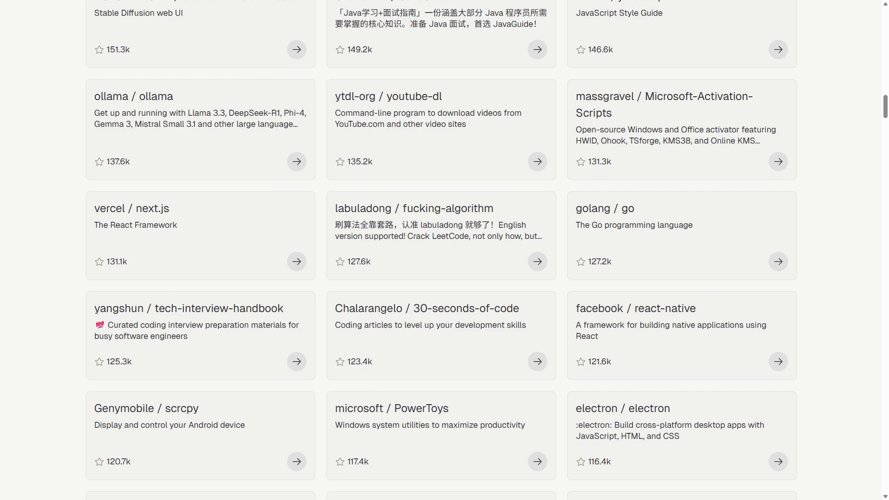
scroll(down, 3)
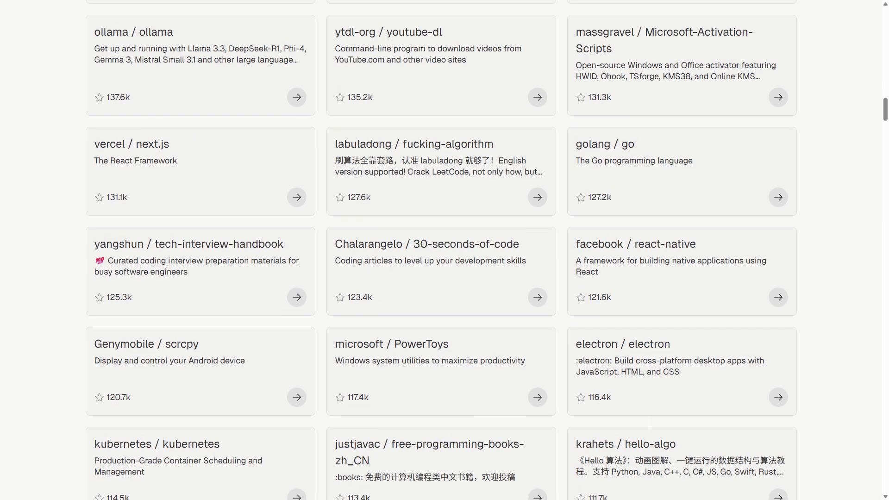